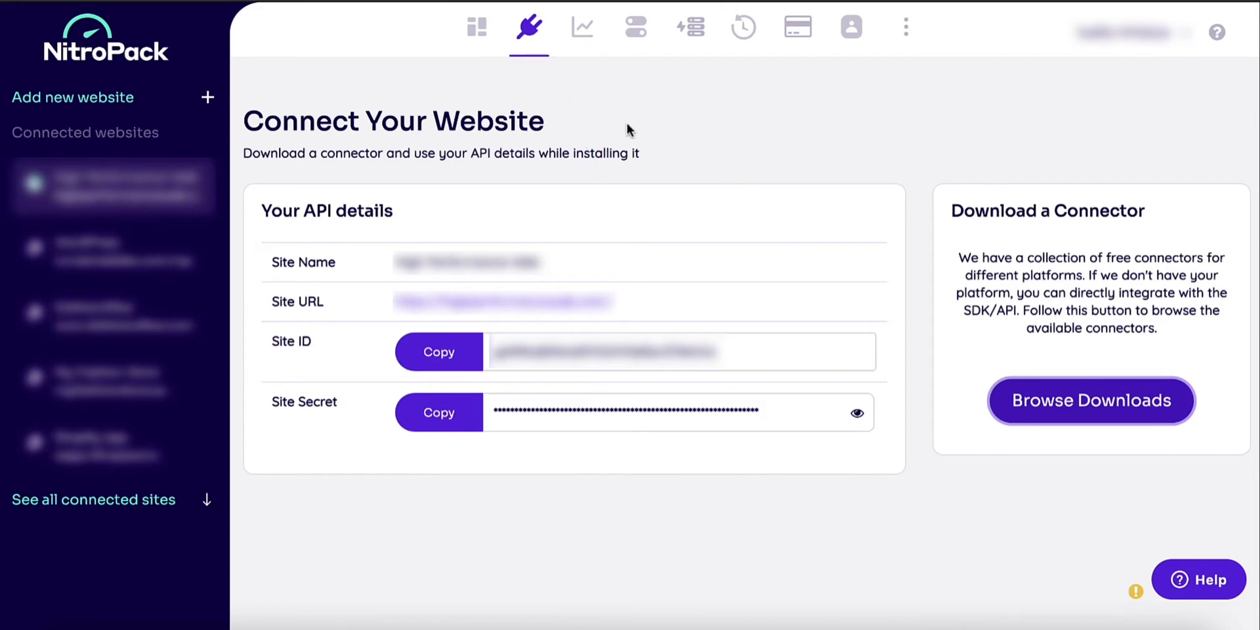
Open NitroPack's connector downloads page from the Download a Connector card
{"action": "left_click", "coordinate": [1061, 401]}
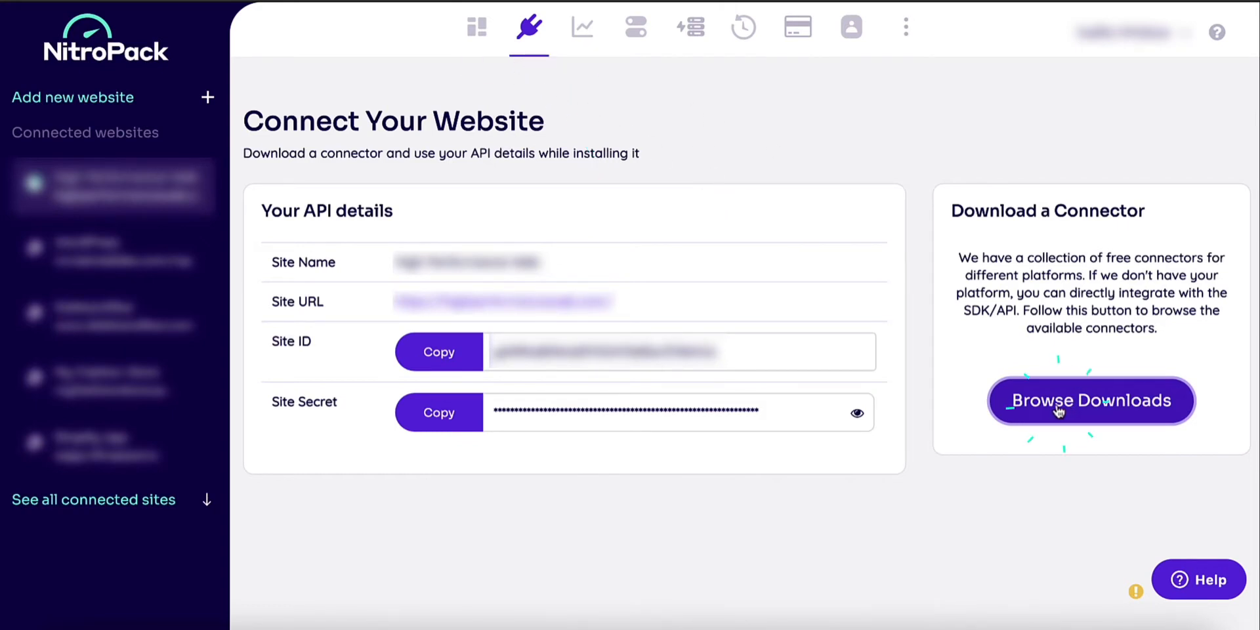
{"action": "left_click", "coordinate": [1091, 401]}
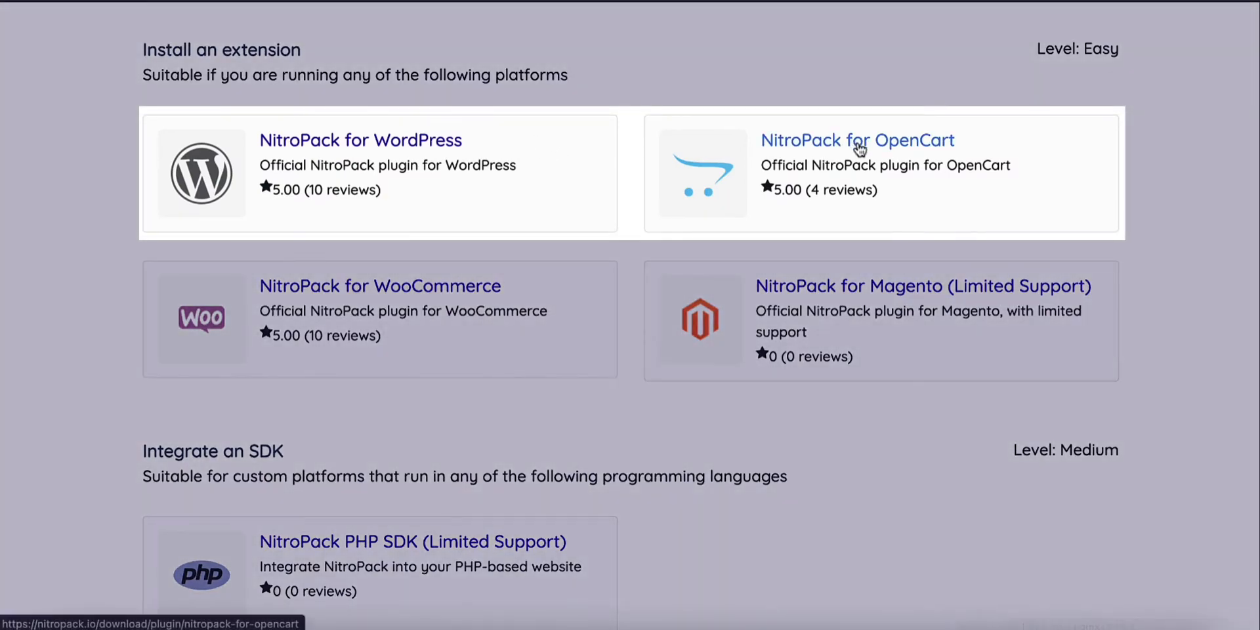
{"action": "mouse_move", "coordinate": [586, 276]}
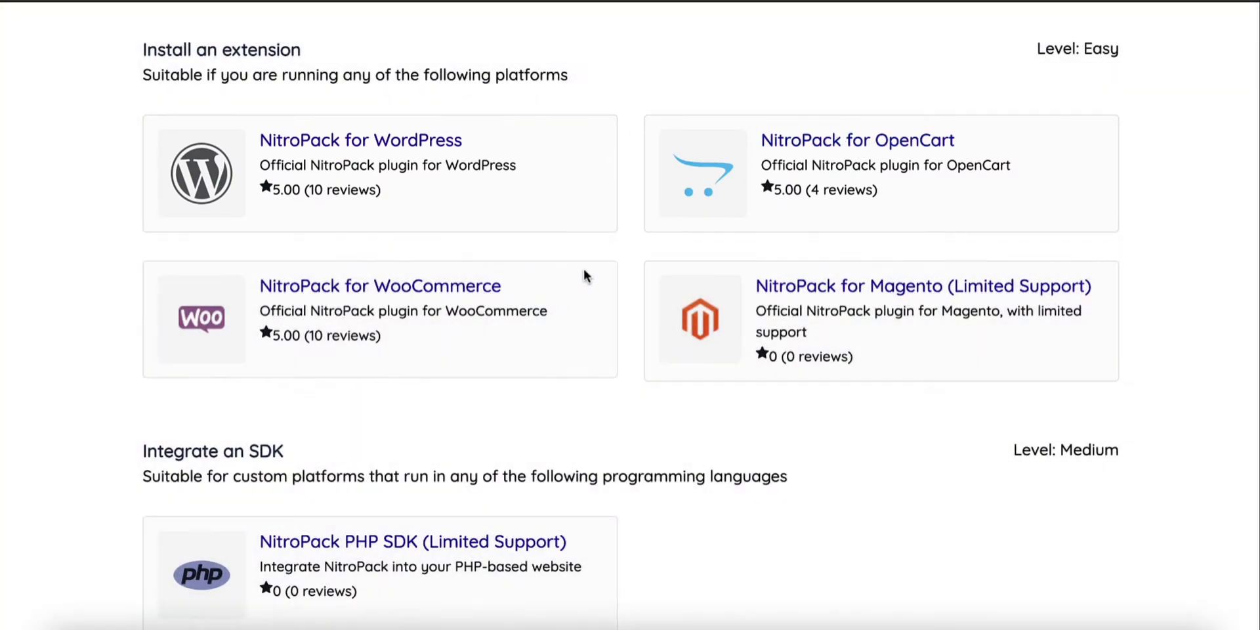
{"action": "mouse_move", "coordinate": [804, 277]}
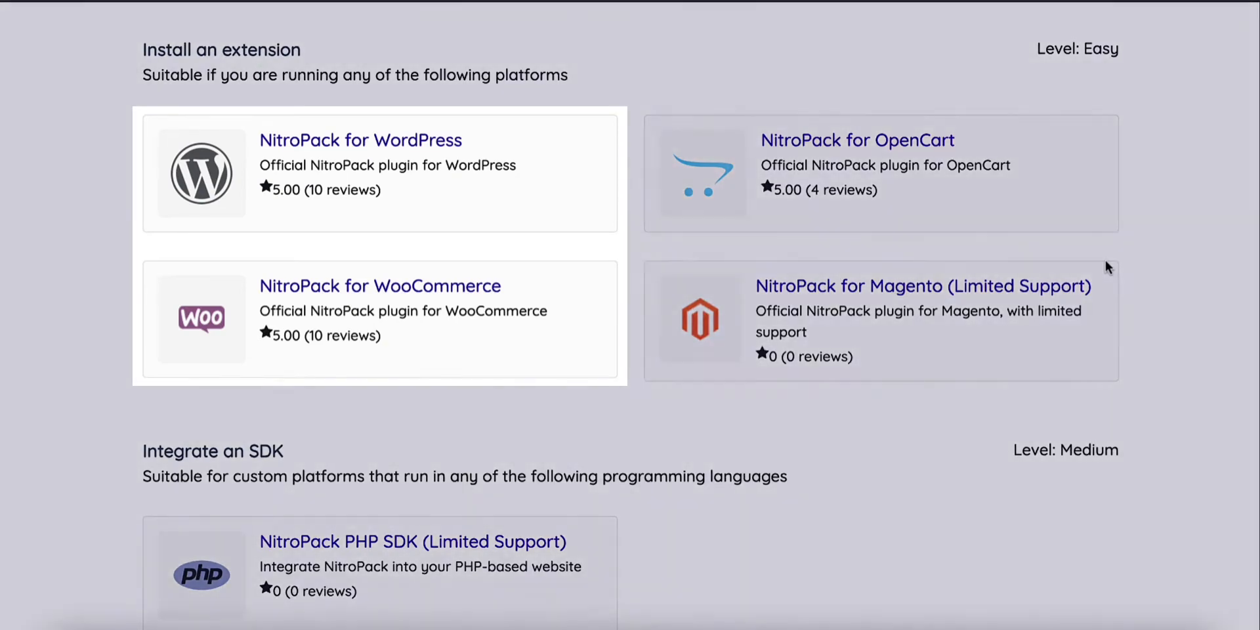
{"action": "mouse_move", "coordinate": [607, 123]}
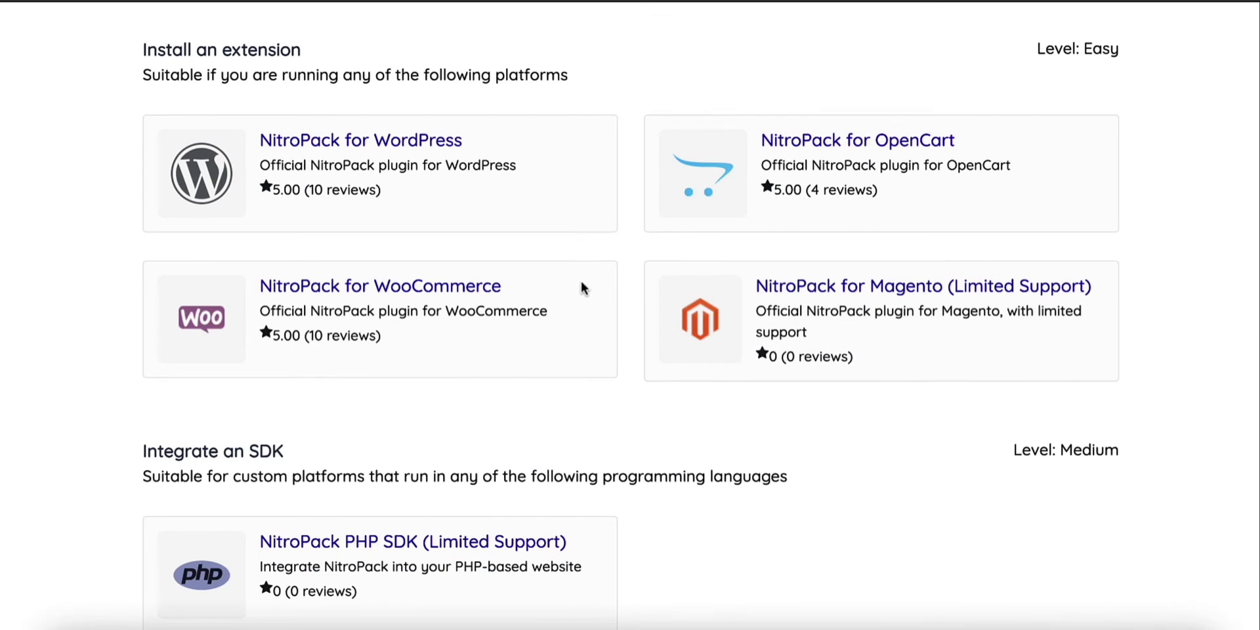
{"action": "mouse_move", "coordinate": [595, 108]}
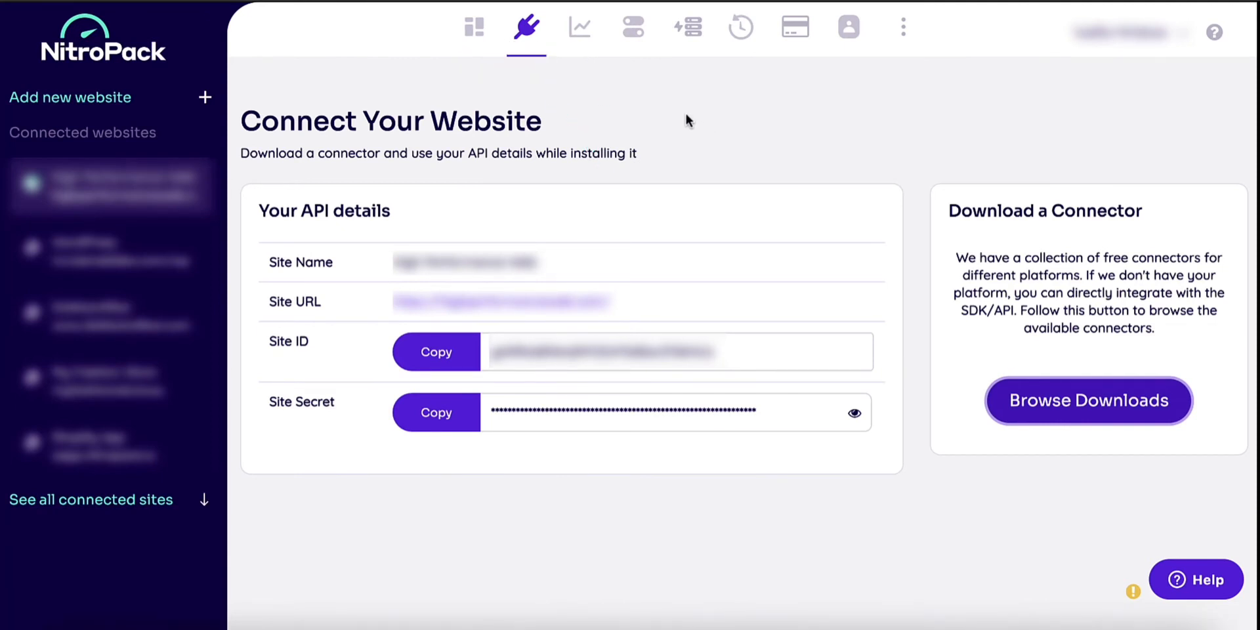
{"action": "mouse_move", "coordinate": [734, 117]}
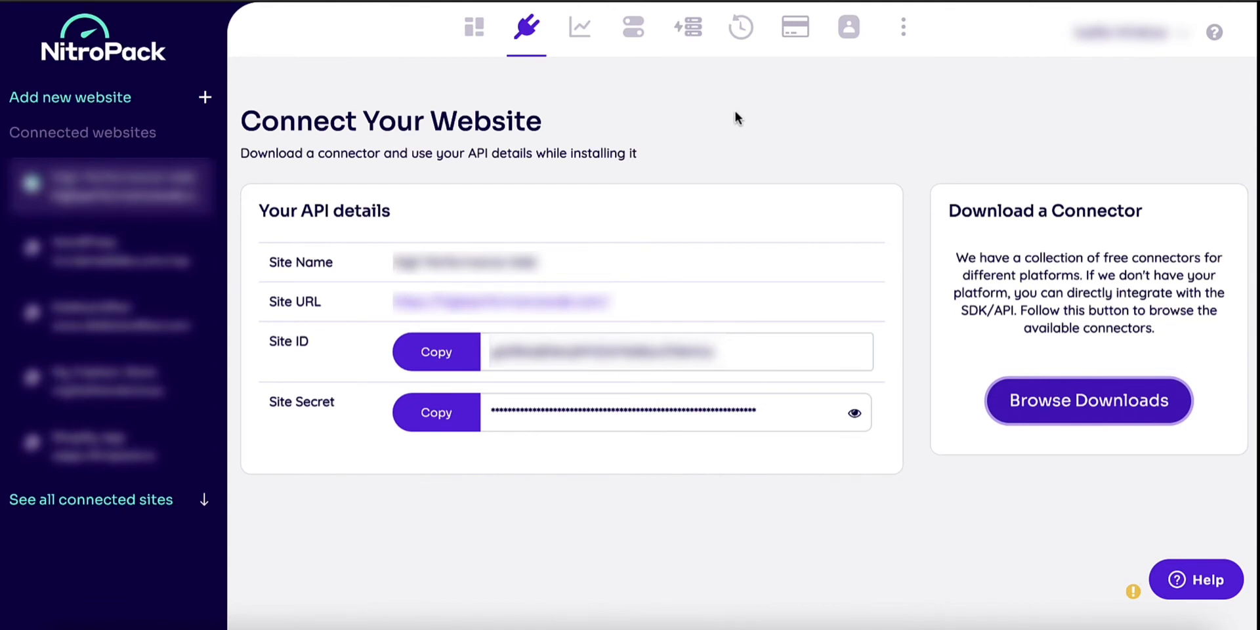
{"action": "mouse_move", "coordinate": [714, 83]}
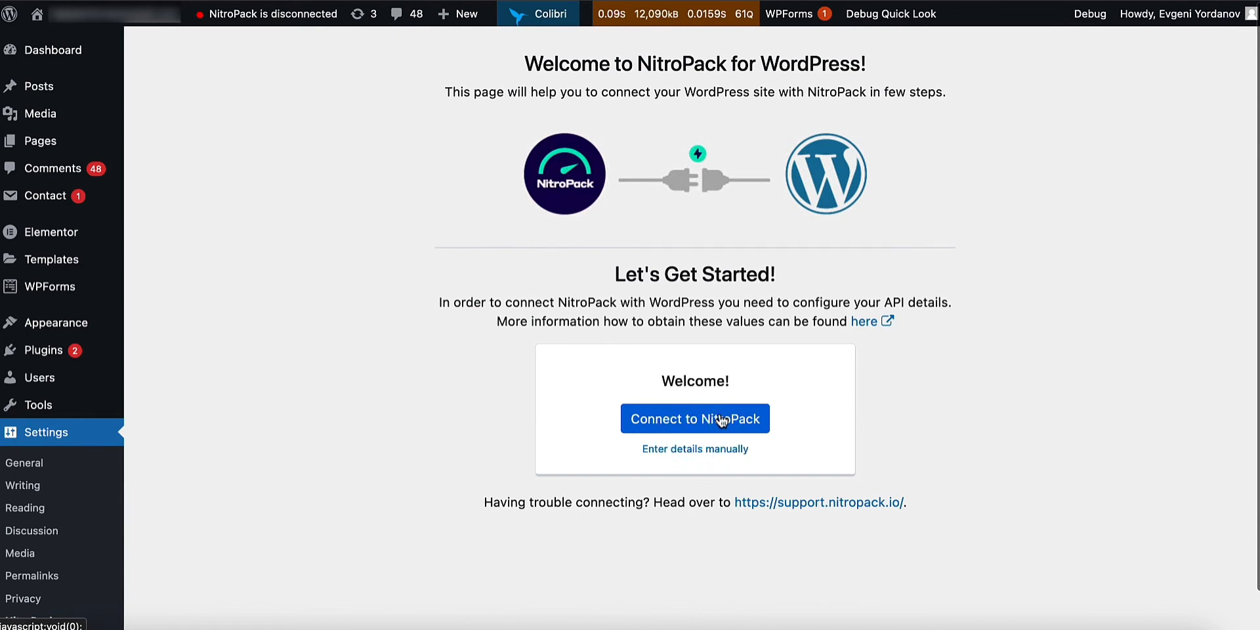
Connect to NitroPack from the plugin welcome page to reach the site's API details
{"action": "left_click", "coordinate": [695, 419]}
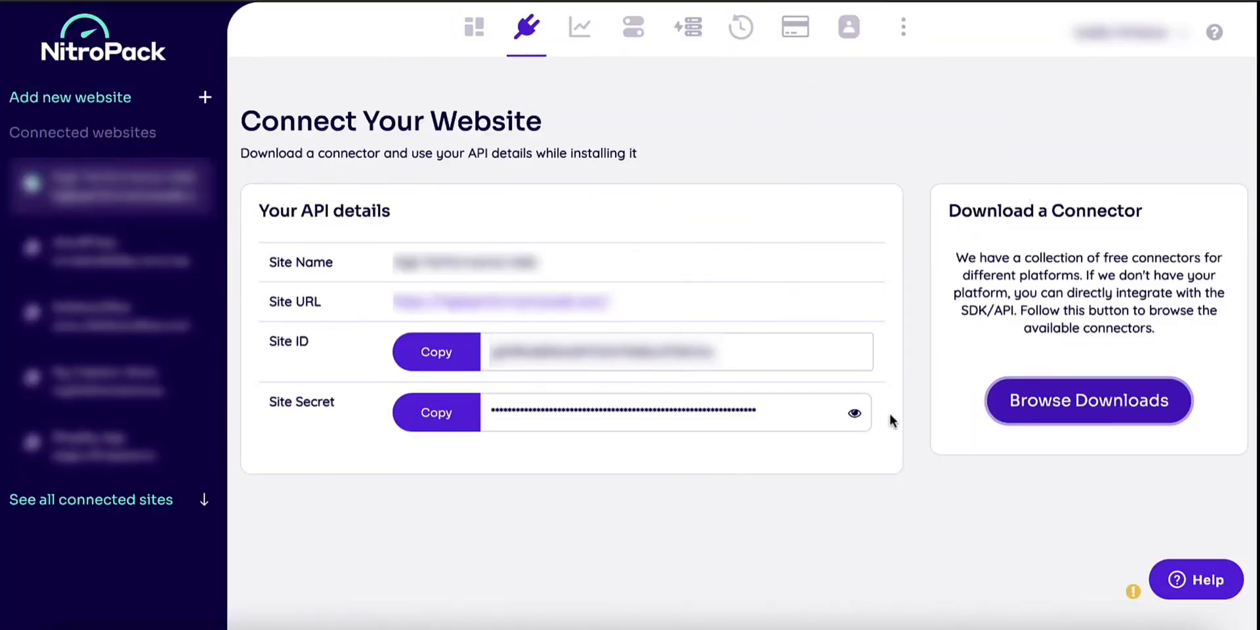
{"action": "mouse_move", "coordinate": [887, 382]}
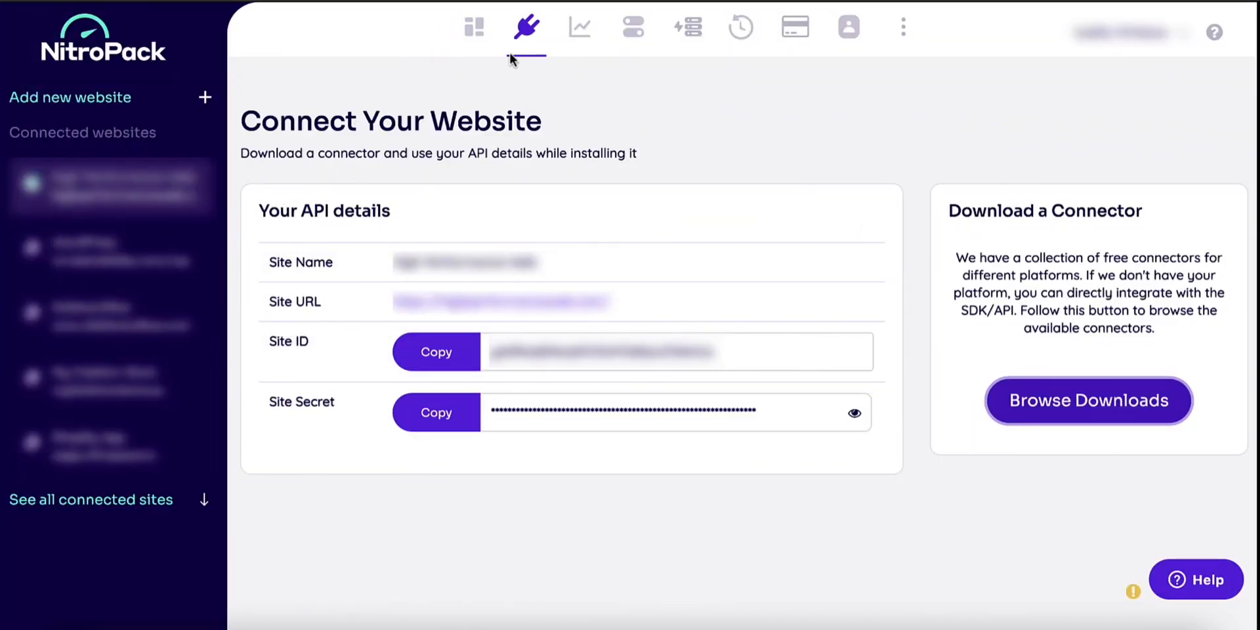
{"action": "mouse_move", "coordinate": [522, 26]}
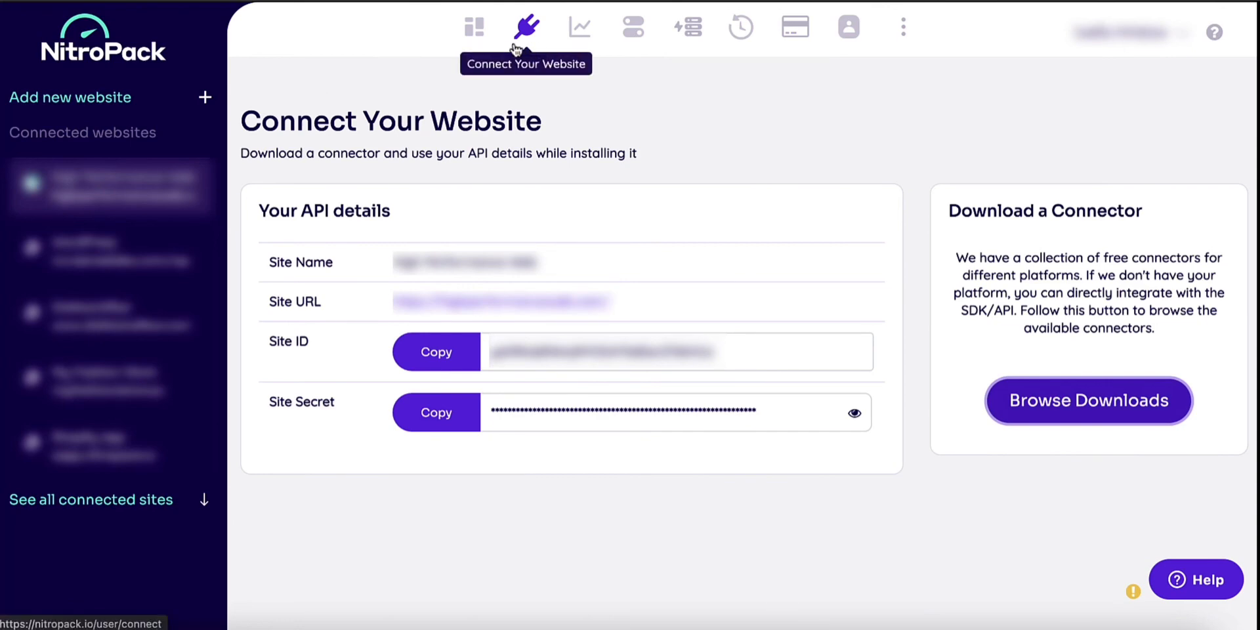